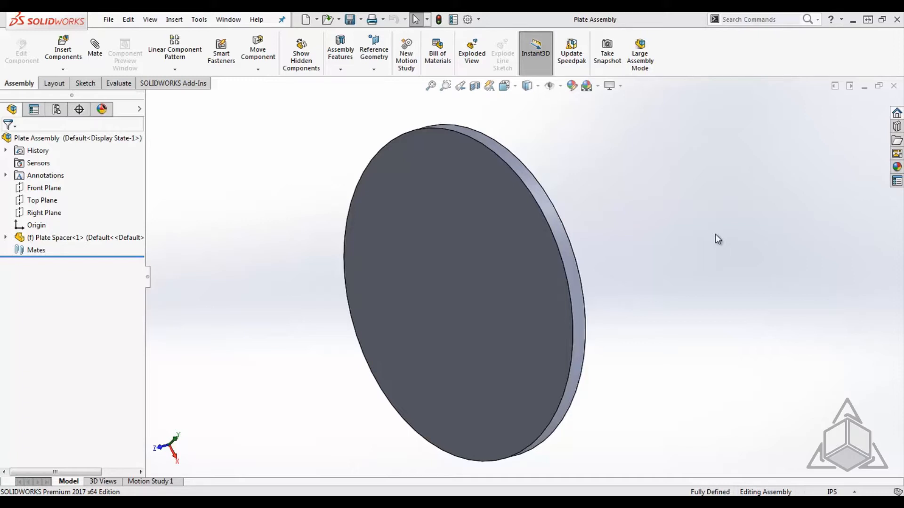
- Bring up the System Options dialog from the toolbar Options menu
click(479, 18)
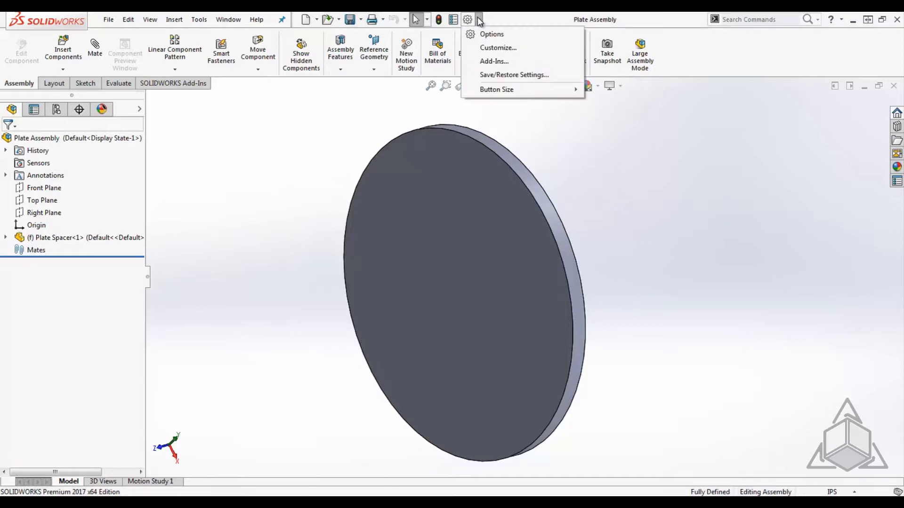
click(491, 34)
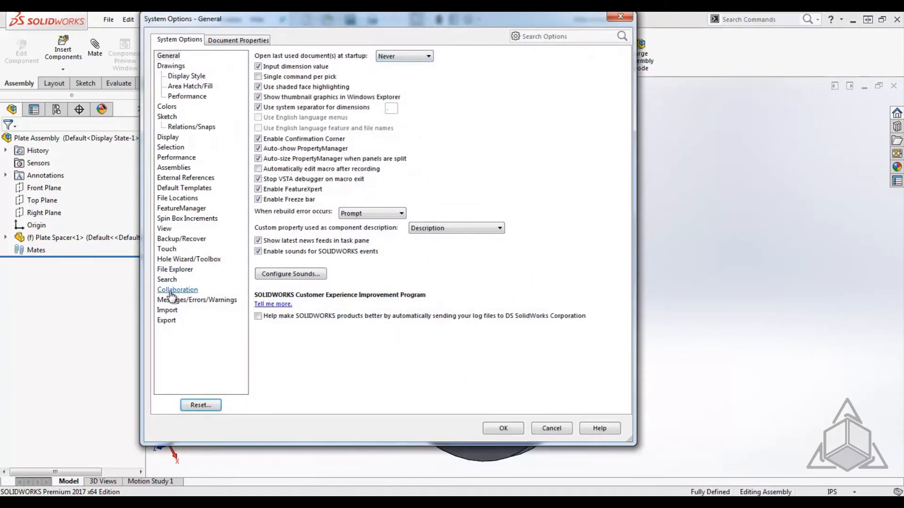
- On the Import page, enable 3D Interconnect for the Inventor/Catia V5/Creo/NX/Solid Edge format and confirm
click(168, 310)
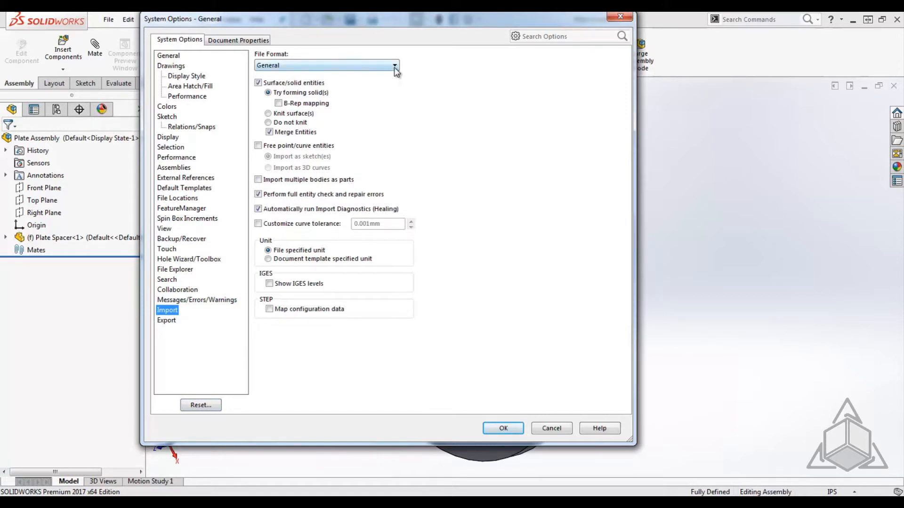
click(394, 65)
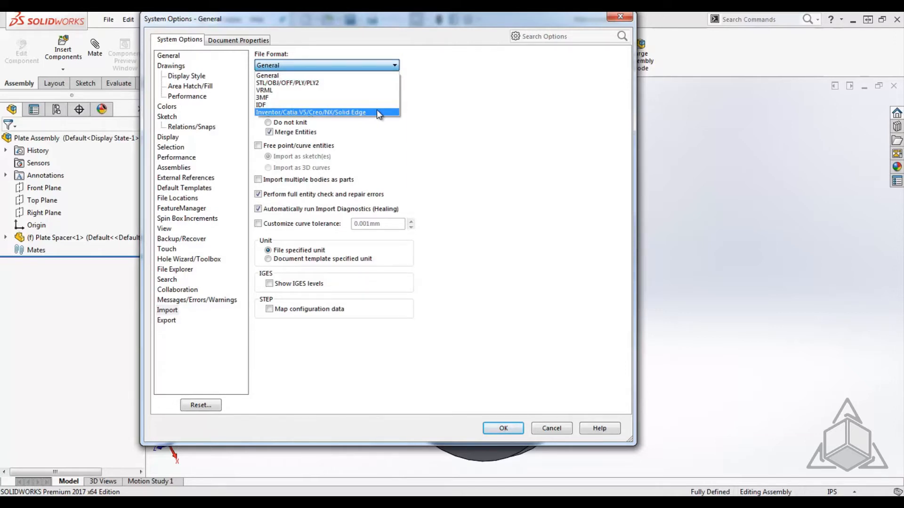
click(326, 112)
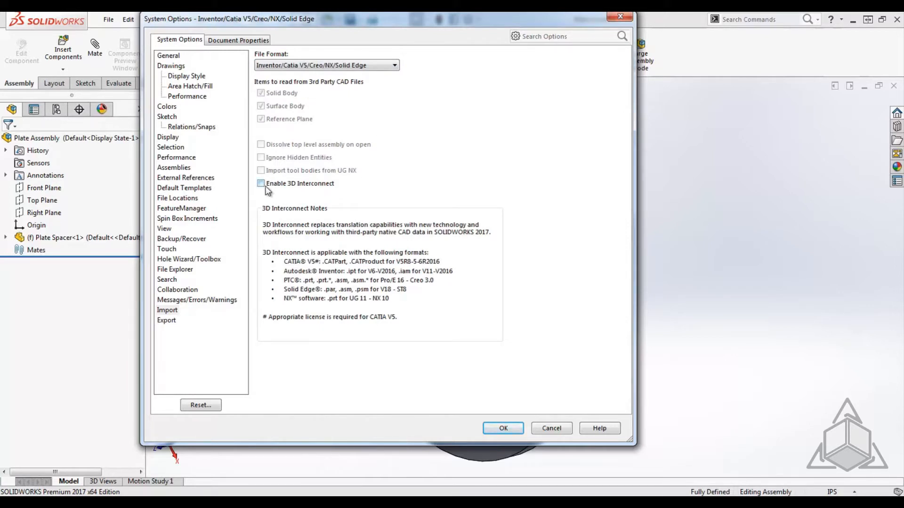
click(261, 184)
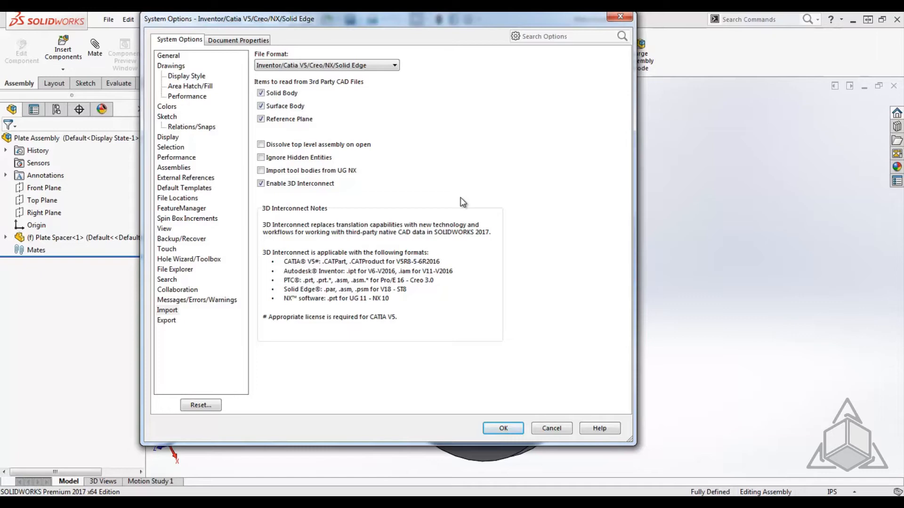
click(502, 428)
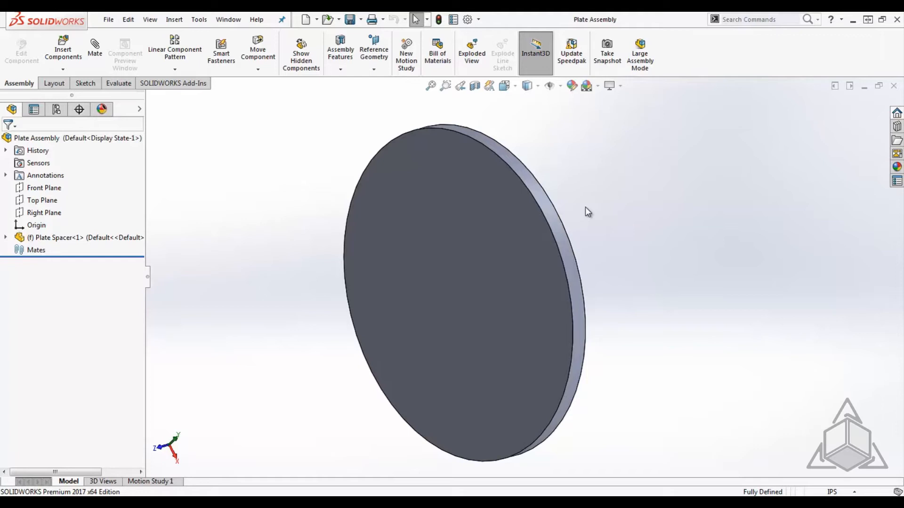
- Insert Drive Motor Adapter Plate.par from the Design 1 folder, showing all file types
click(588, 212)
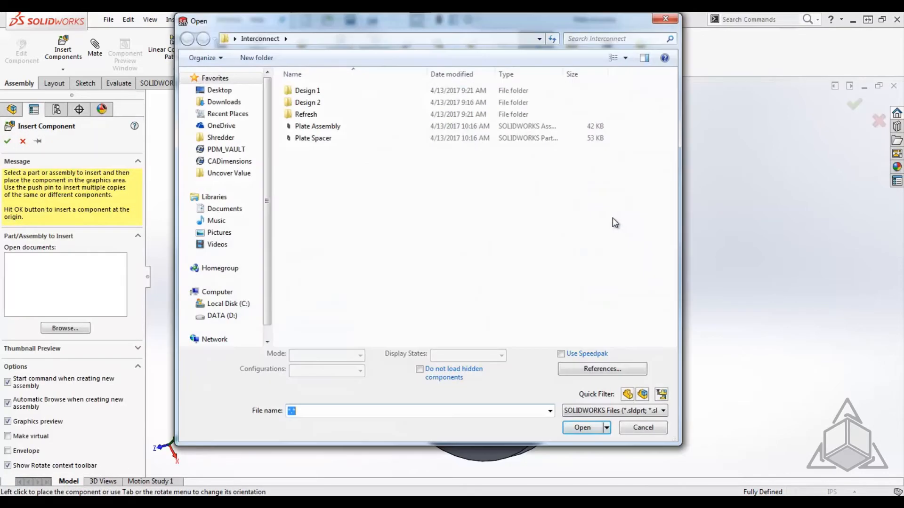
double_click(307, 91)
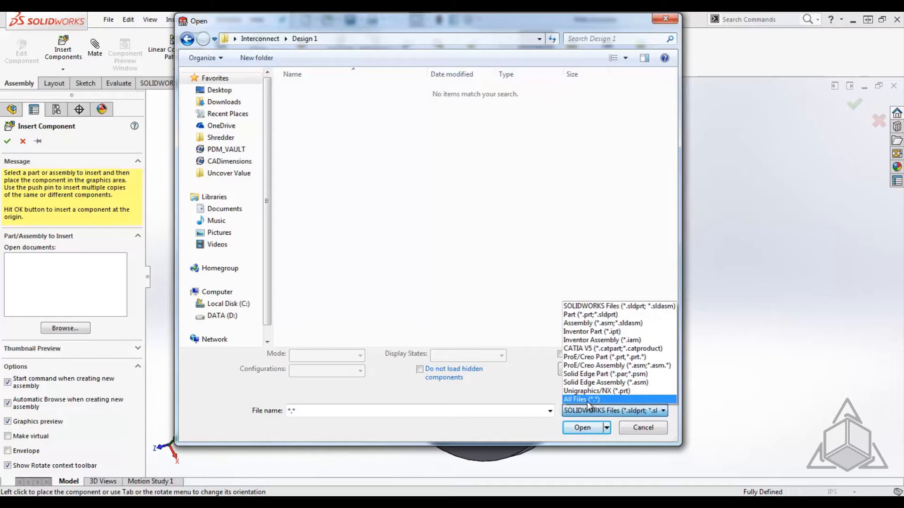
click(581, 399)
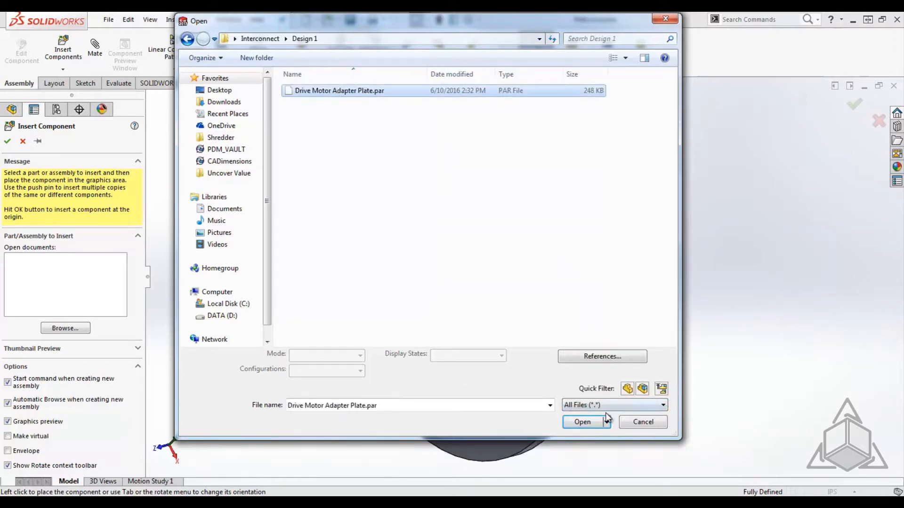
click(582, 422)
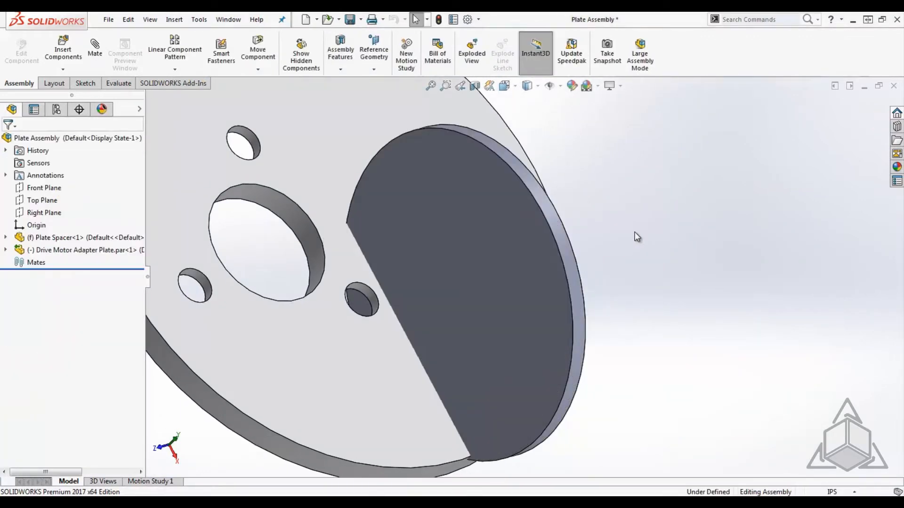
- Select the spacer plate and expand the Drive Motor Adapter Plate.par tree entry to show its linked features
click(450, 268)
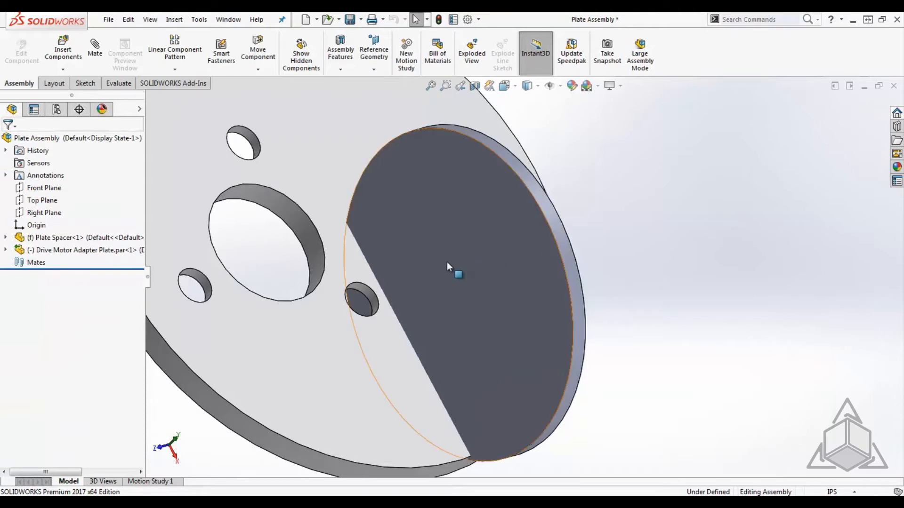
mouse_move(81, 249)
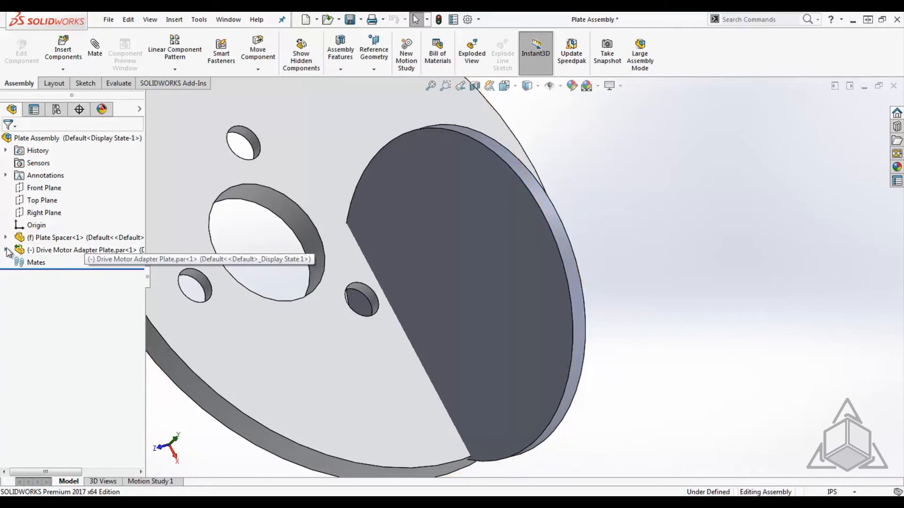
click(6, 250)
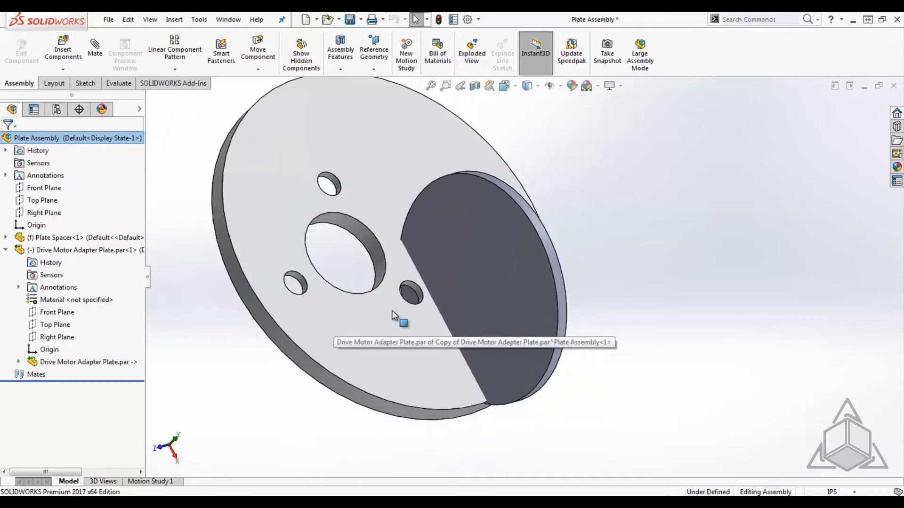
click(404, 312)
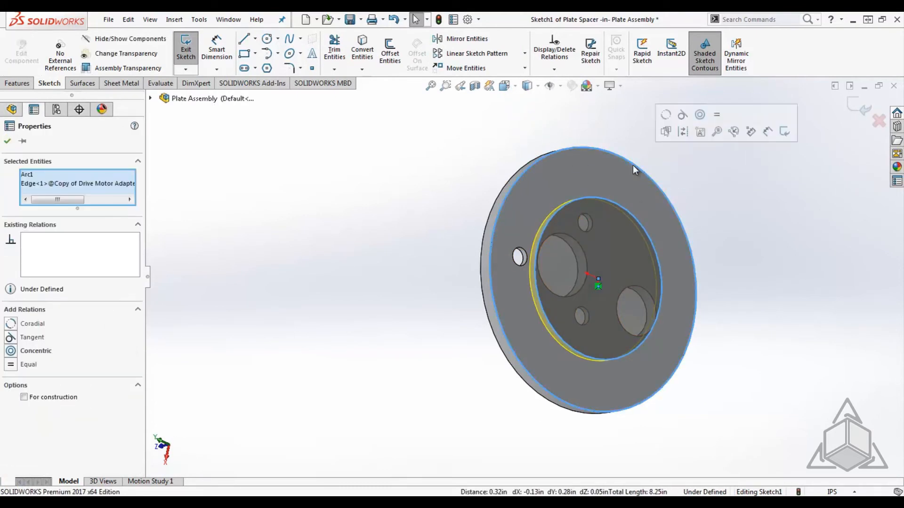
- Make the spacer sketch arc coradial with the adapter plate edge and exit the sketch
click(32, 323)
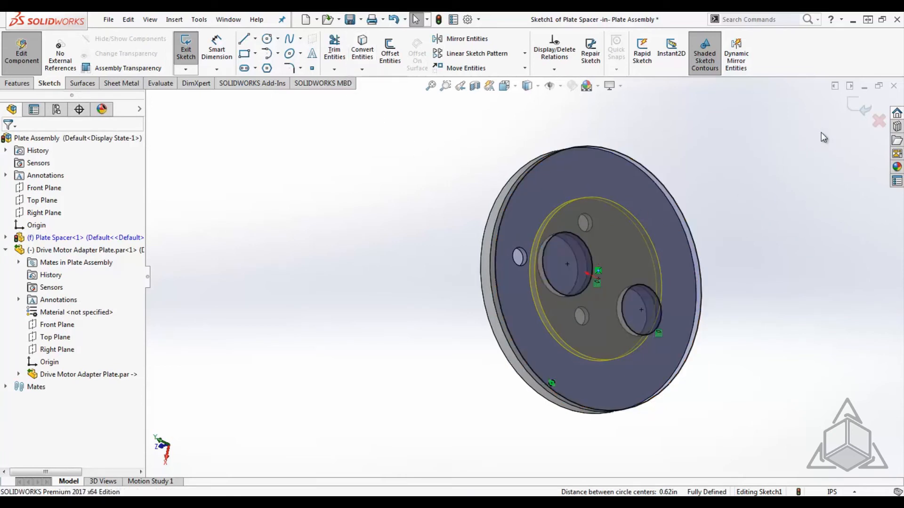
click(186, 49)
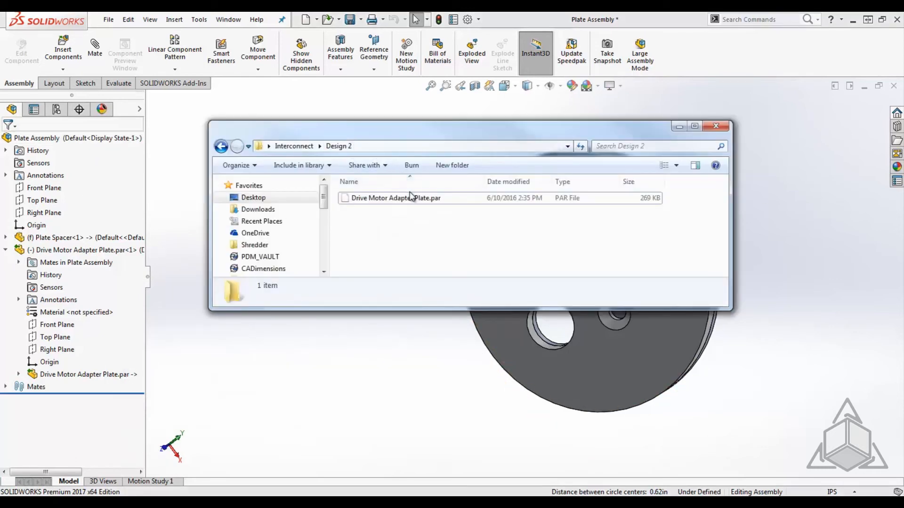
- Copy Design 2's Drive Motor Adapter Plate.par into Design 1 with Copy and Replace
click(395, 197)
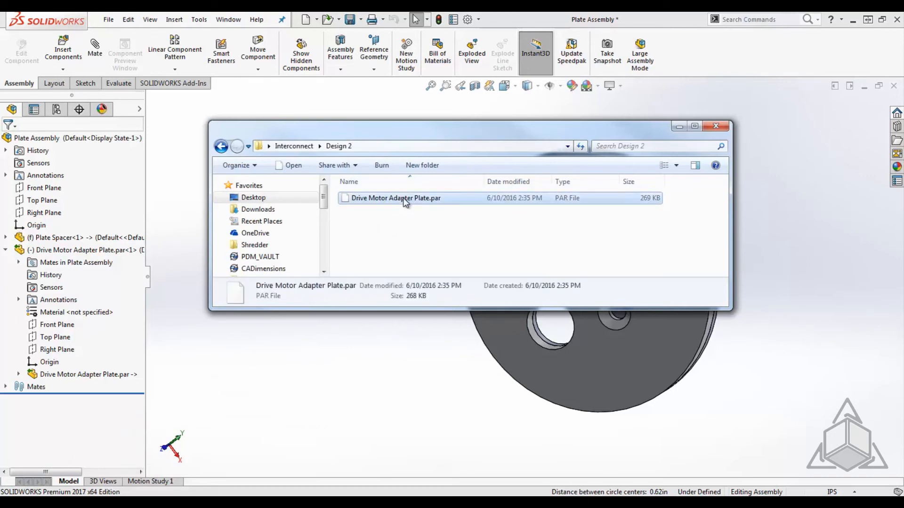
right_click(395, 198)
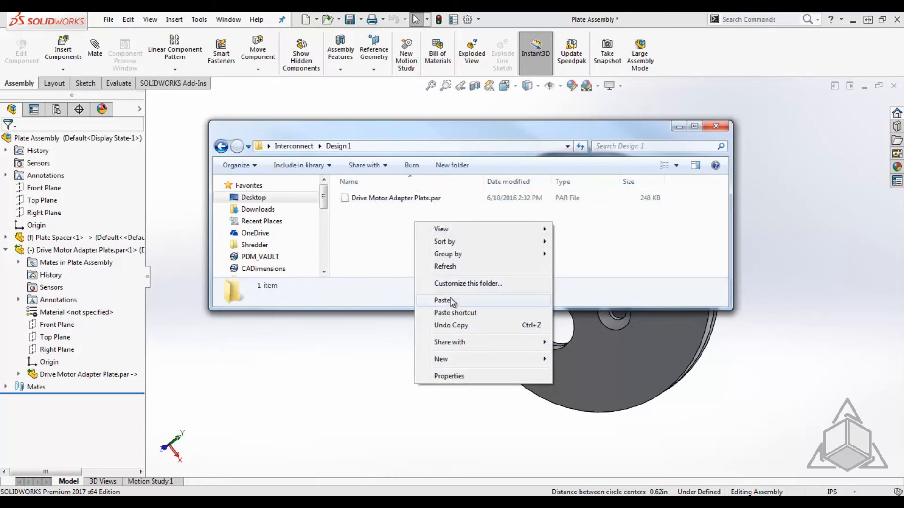
click(442, 300)
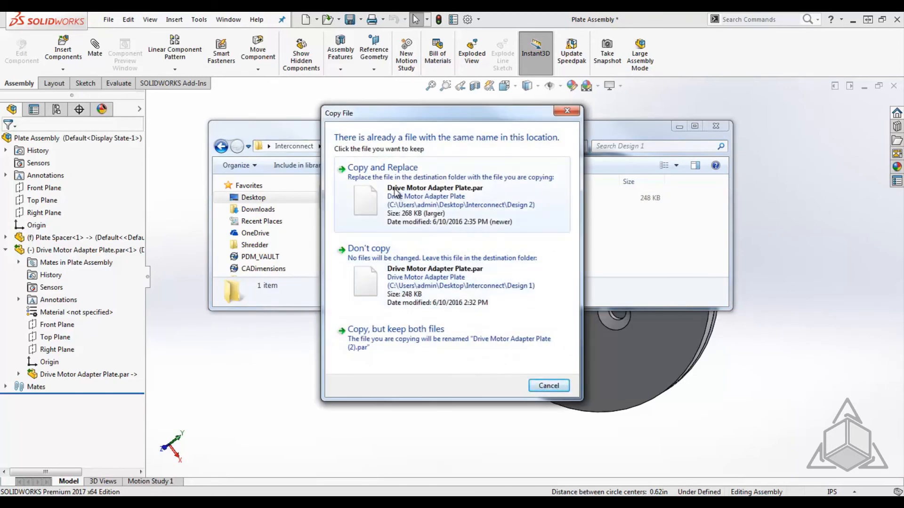
click(382, 167)
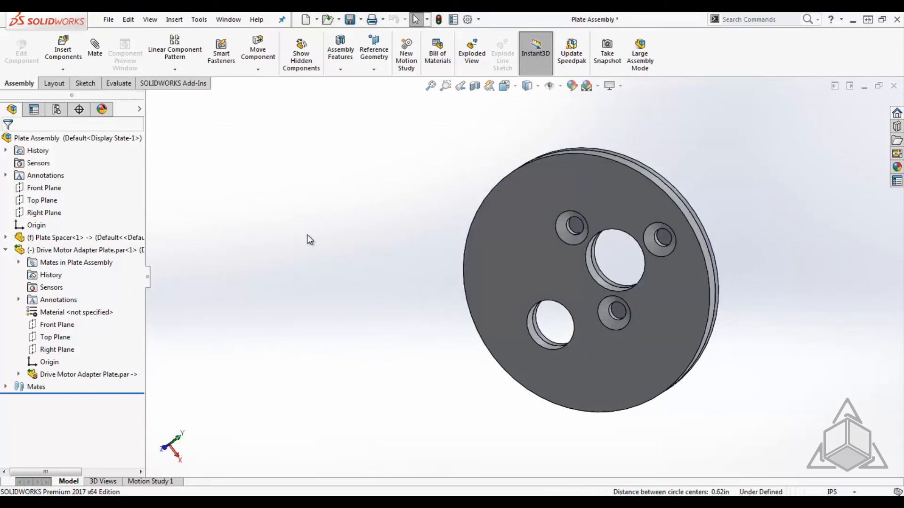
- Select the Drive Motor Adapter Plate component in the tree and bring up its actions
click(88, 373)
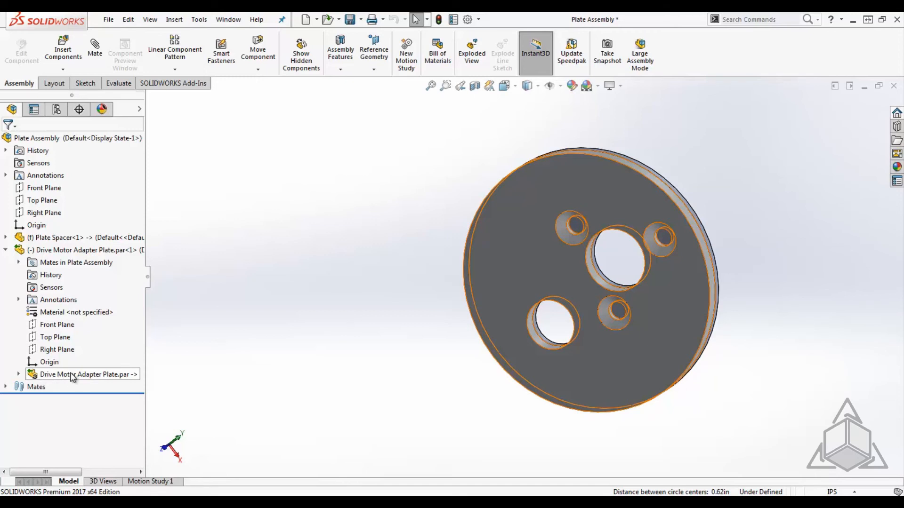
right_click(86, 374)
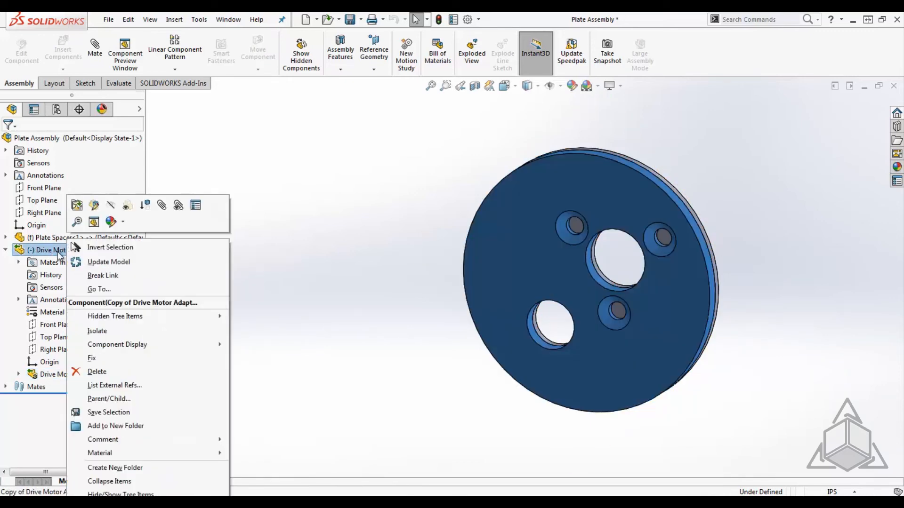
mouse_move(115, 265)
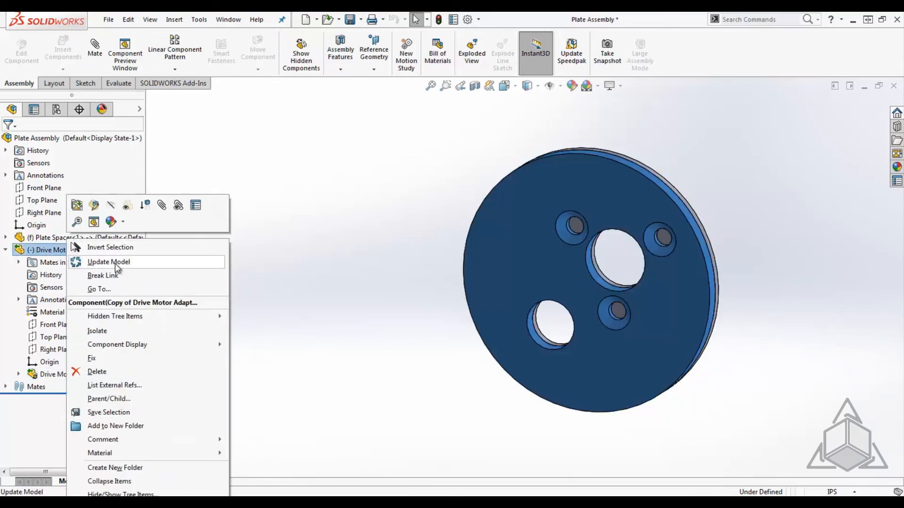
- Run Update Model so the adapter plate shows the Design 2 hole pattern
click(108, 261)
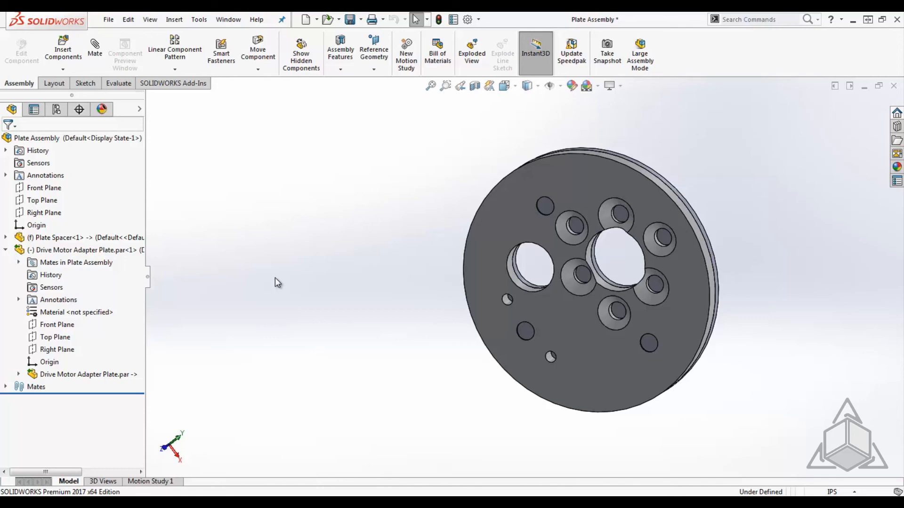
mouse_move(659, 134)
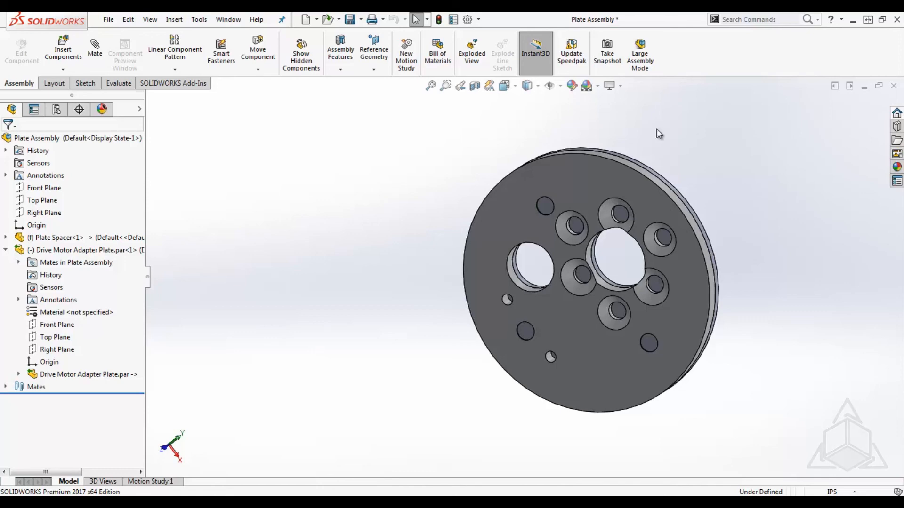